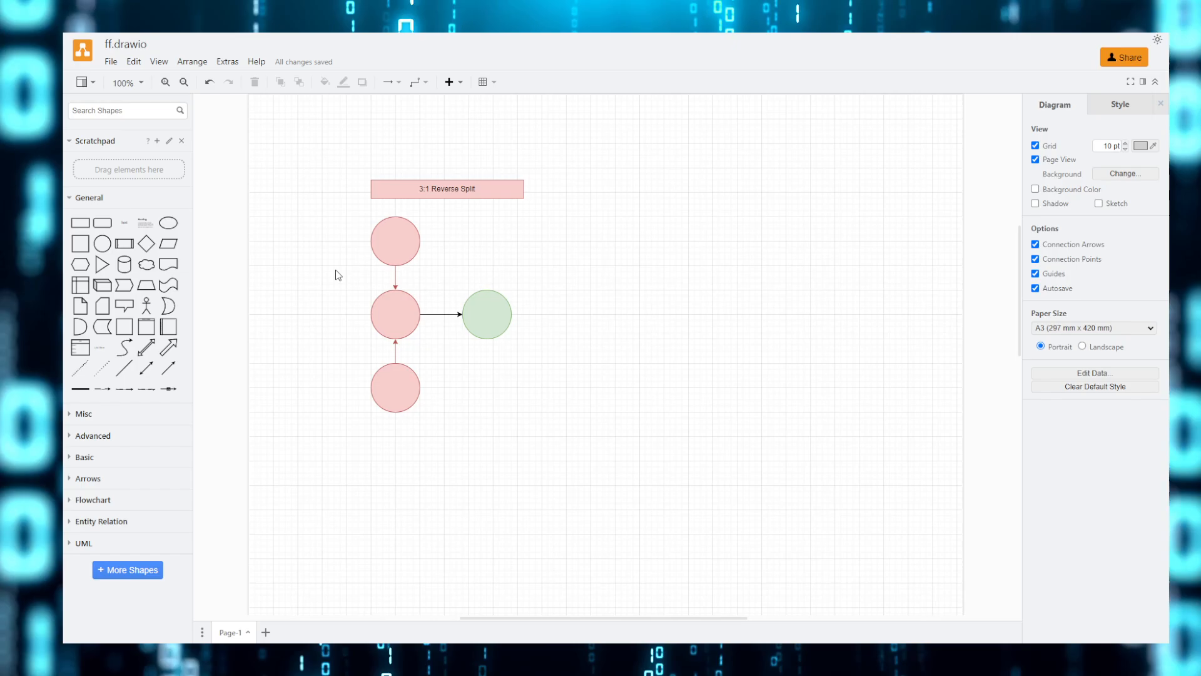
{"action": "mouse_move", "coordinate": [460, 265]}
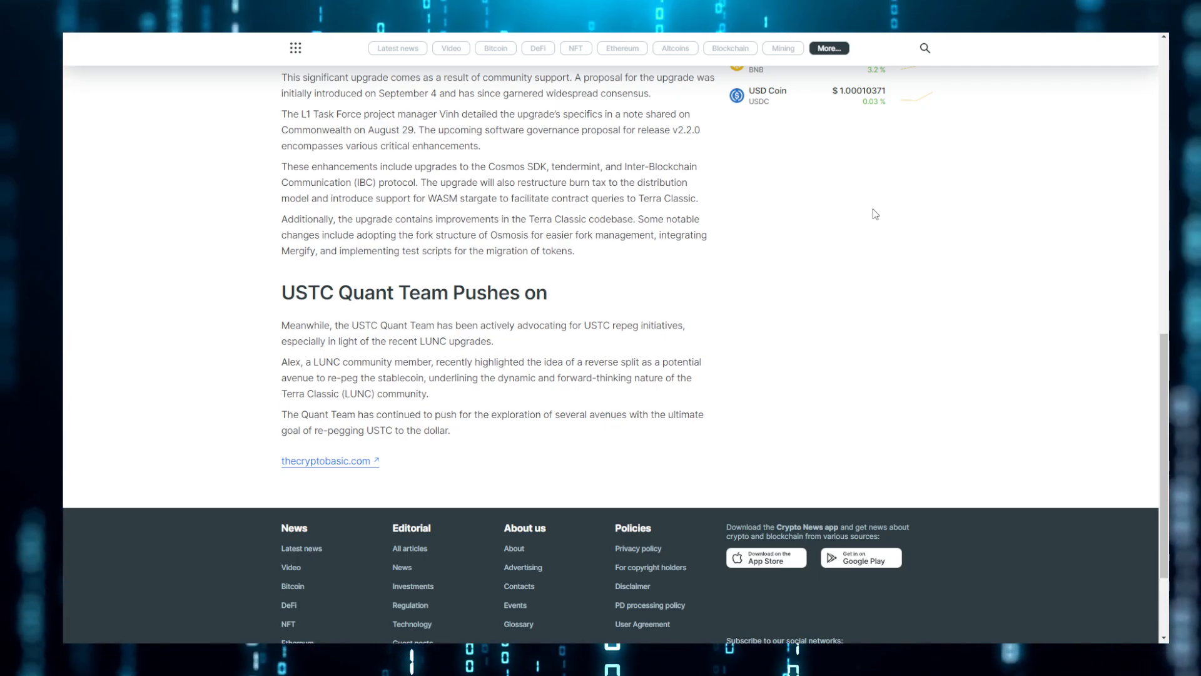
{"action": "mouse_move", "coordinate": [1052, 435]}
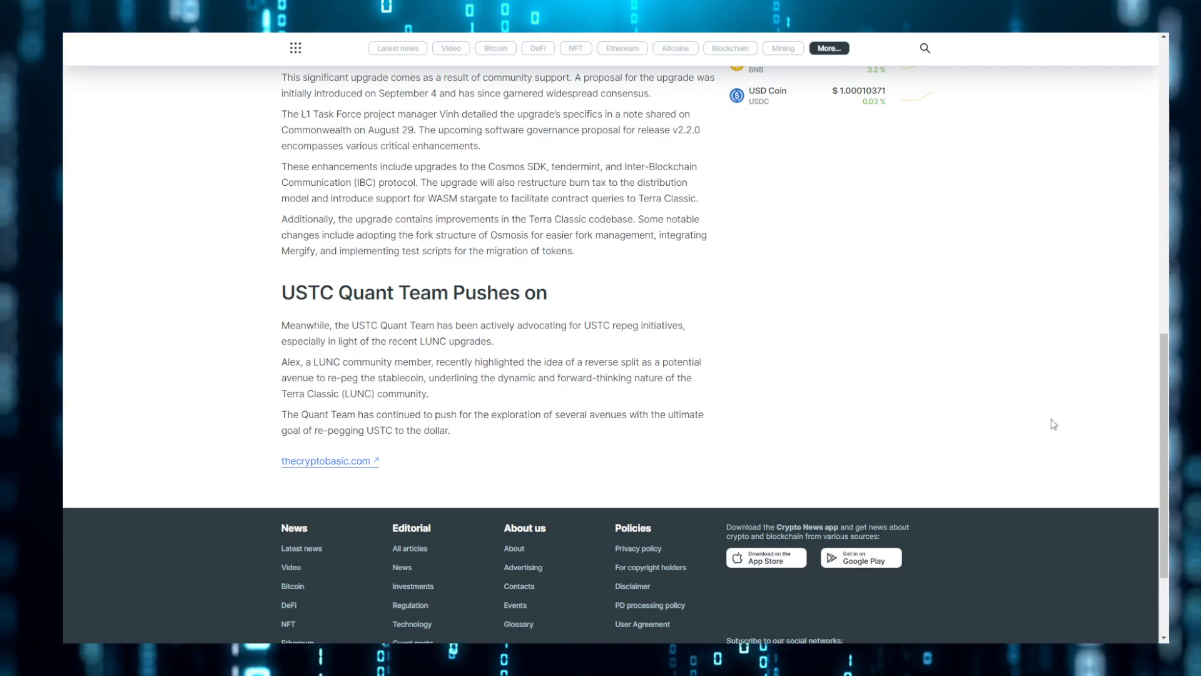
{"action": "mouse_move", "coordinate": [1041, 412]}
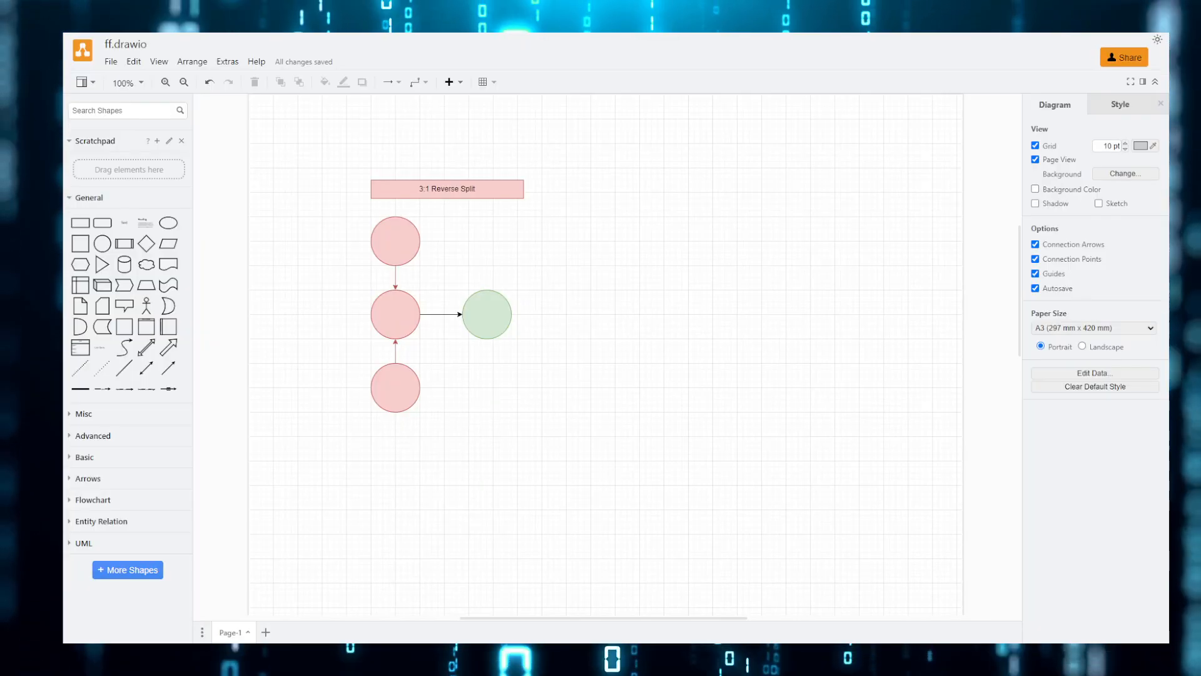
{"action": "left_click", "coordinate": [483, 312]}
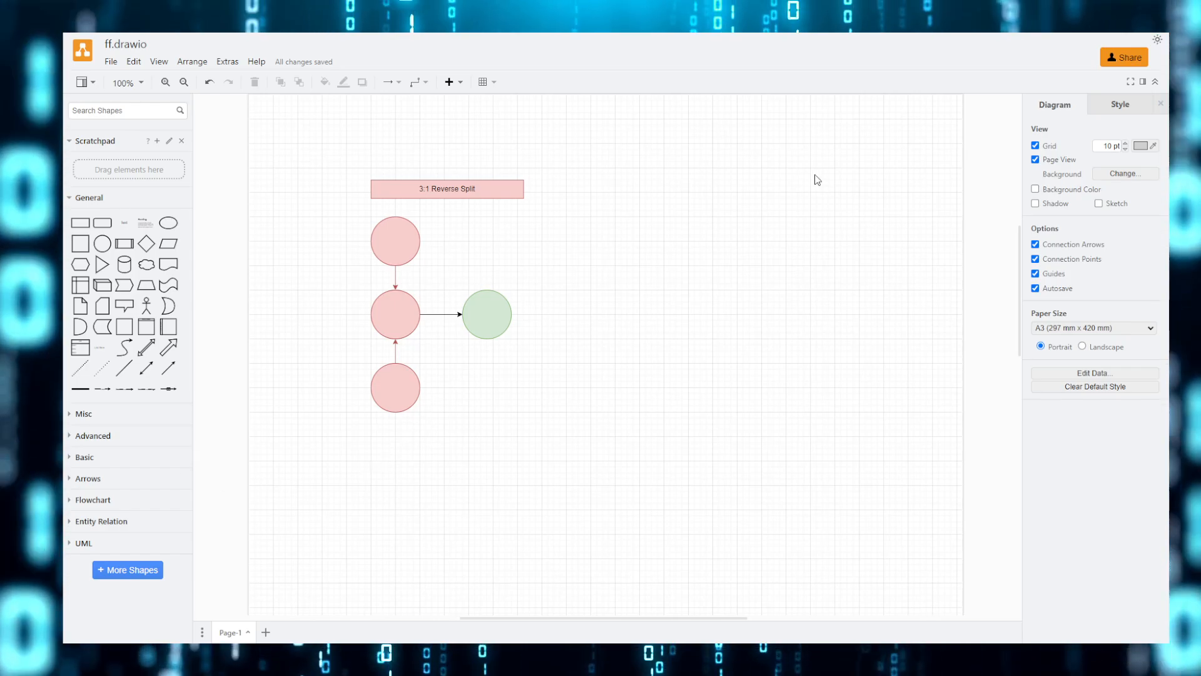
{"action": "mouse_move", "coordinate": [821, 218]}
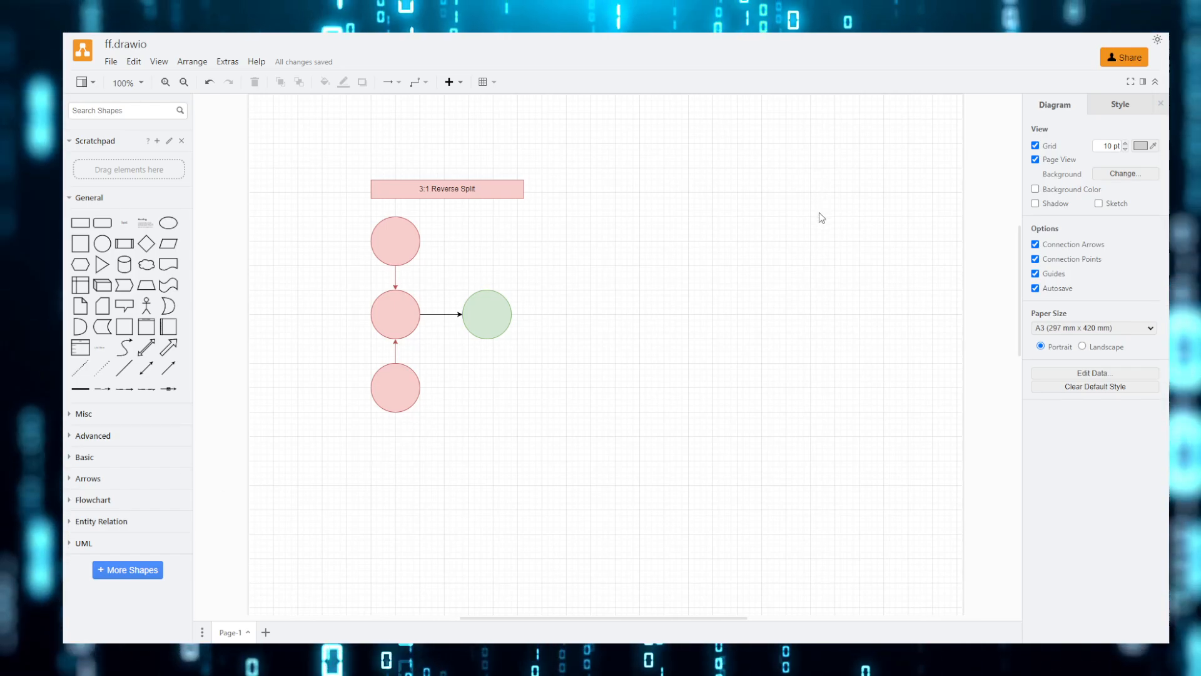